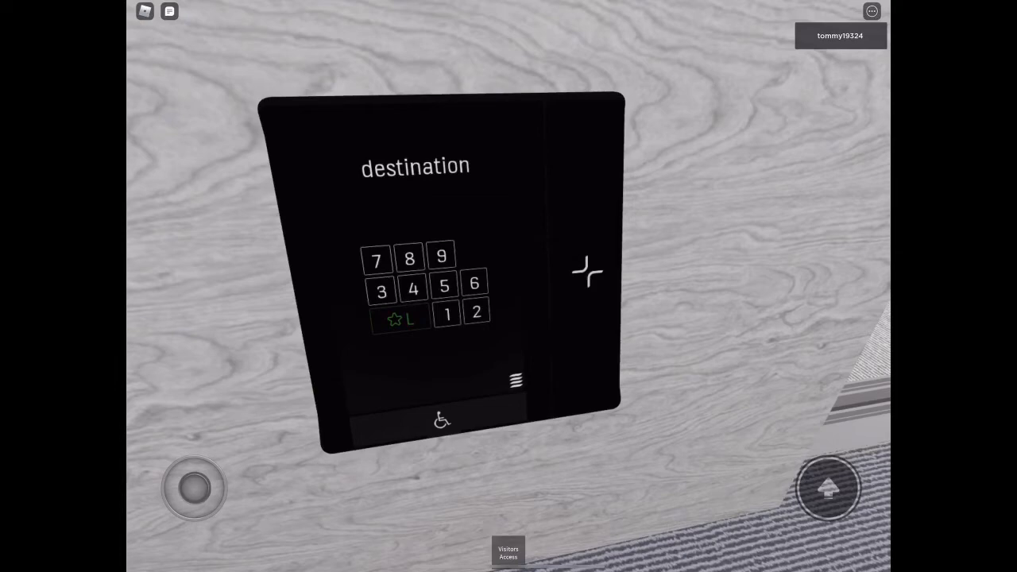
# Select floor 1 on the elevator destination keypad so it lights up
pyautogui.click(445, 314)
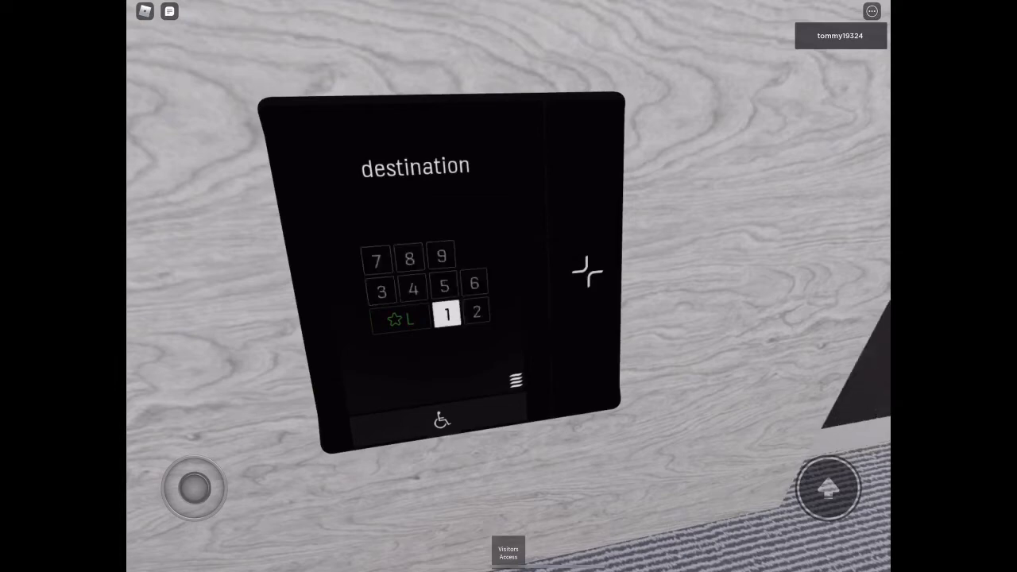